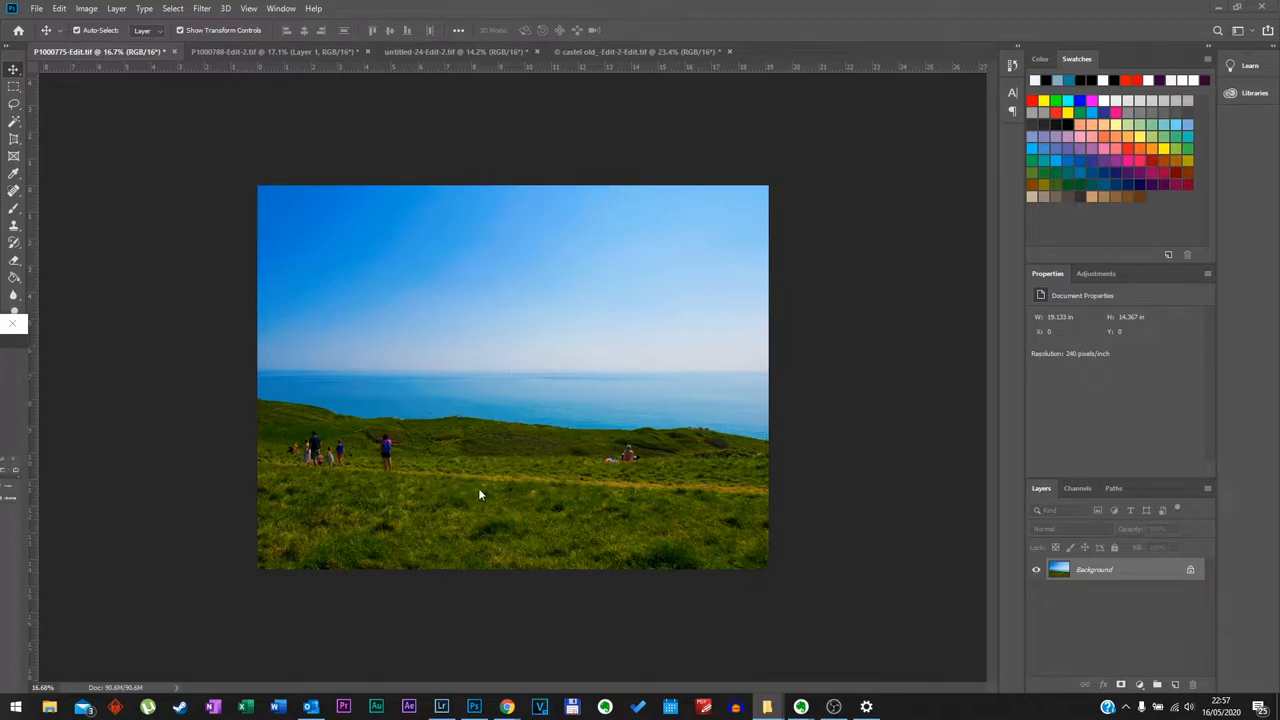
mouse_move(400, 400)
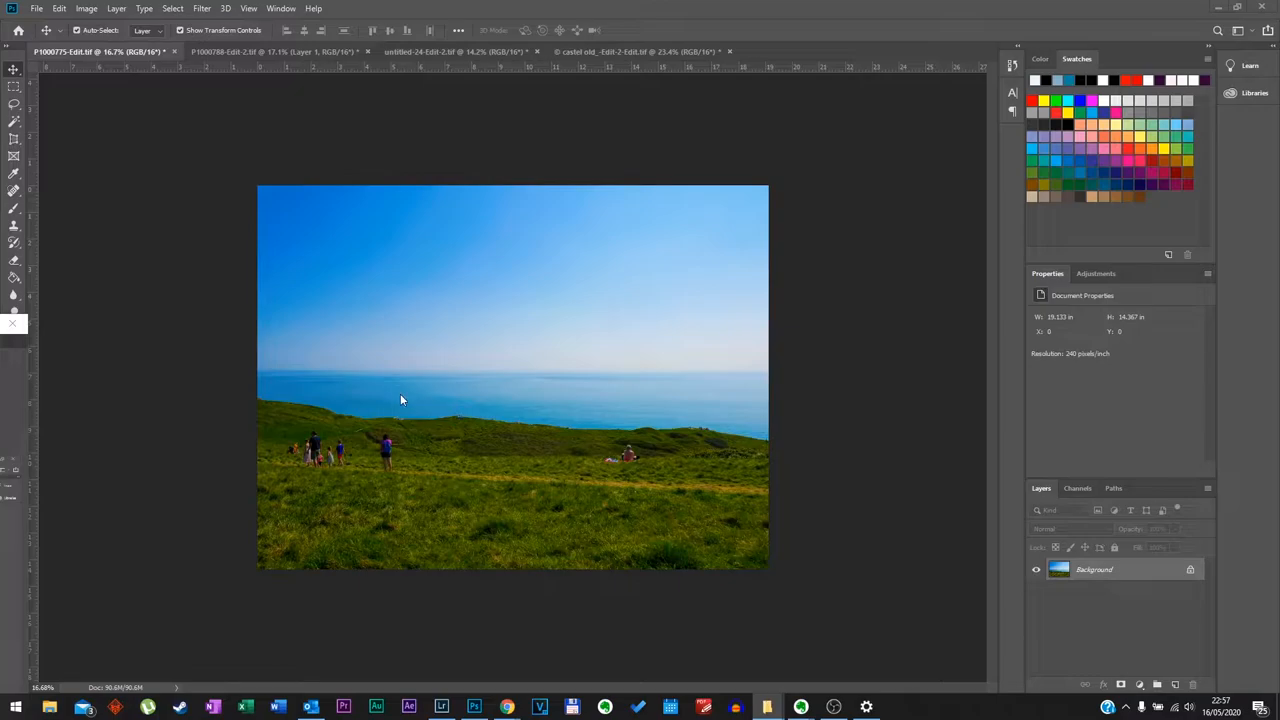
mouse_move(308, 190)
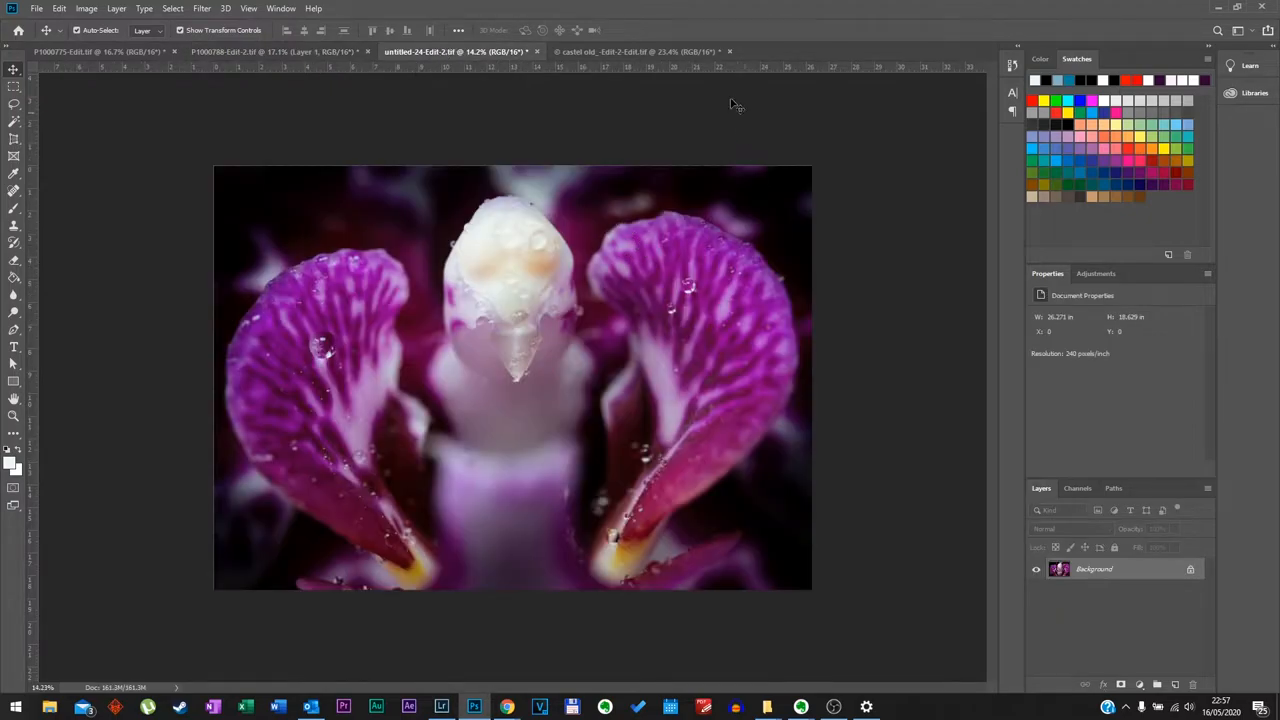
- Duplicate the landscape's Background layer and add an empty Layer 1 above the copy
click(636, 52)
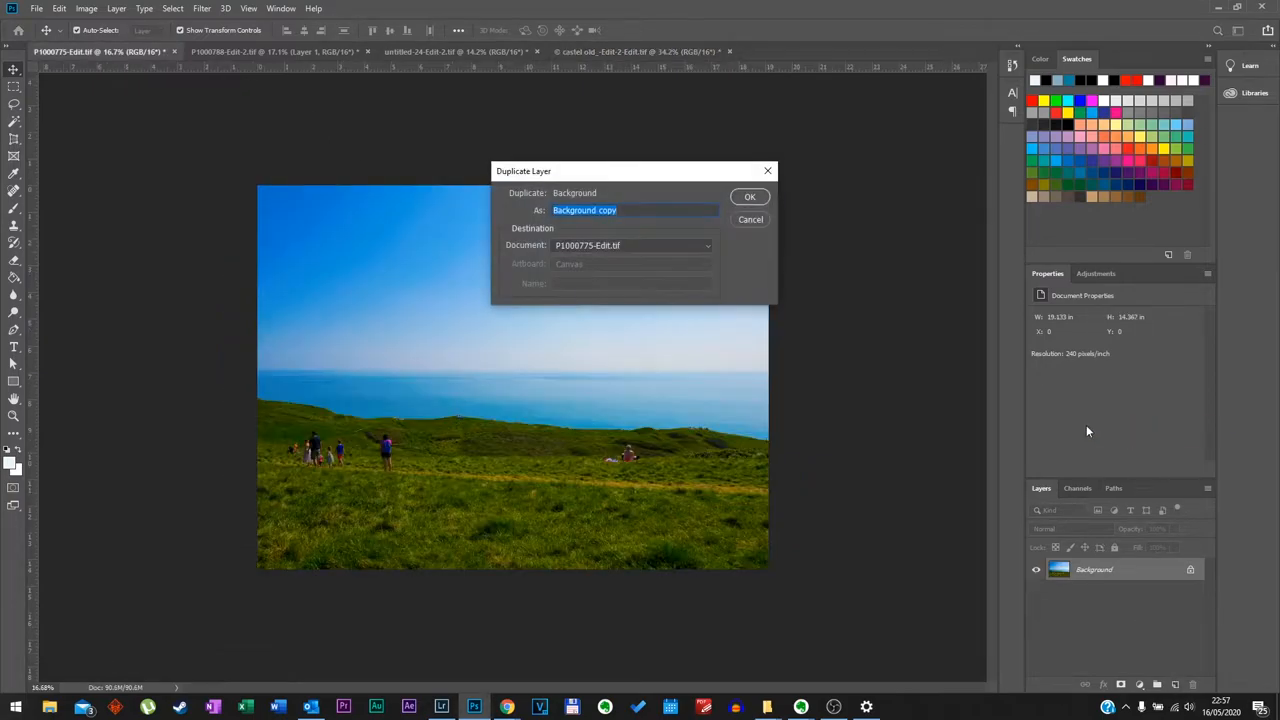
click(748, 196)
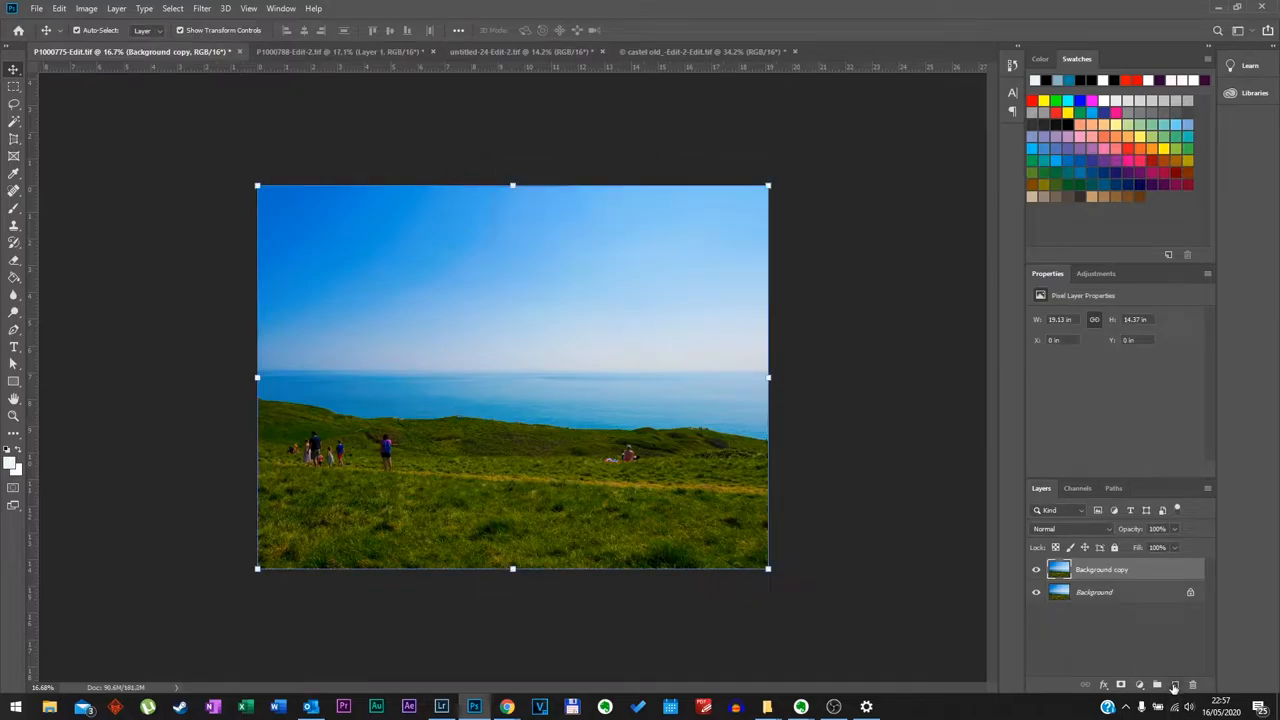
click(1176, 684)
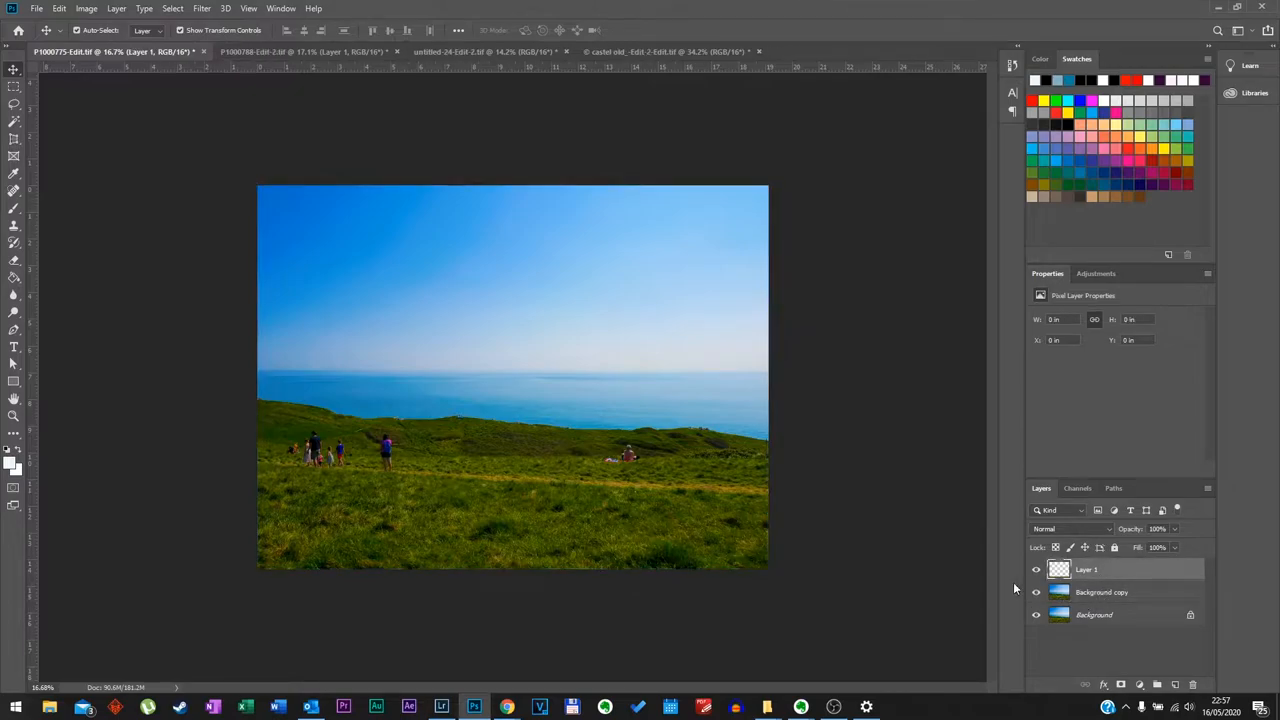
- Apply a heavy Gaussian Blur to the Background copy, turning it into soft colour bands
click(200, 8)
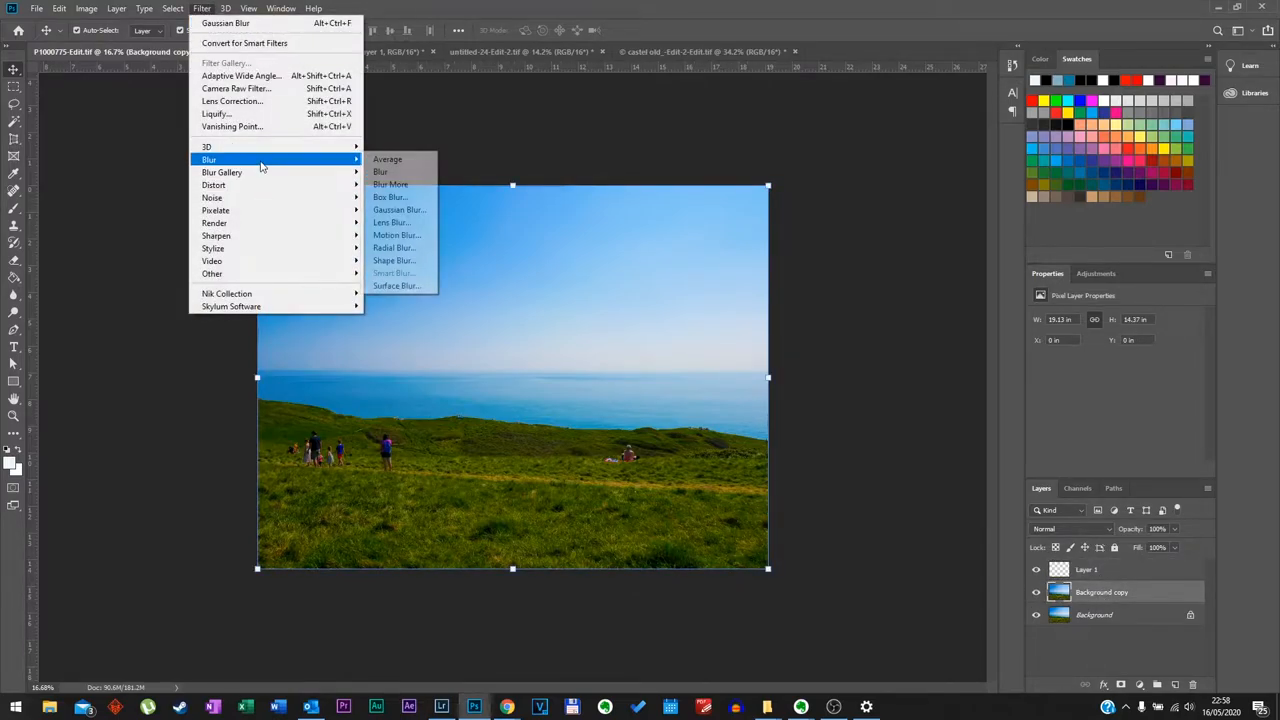
click(398, 210)
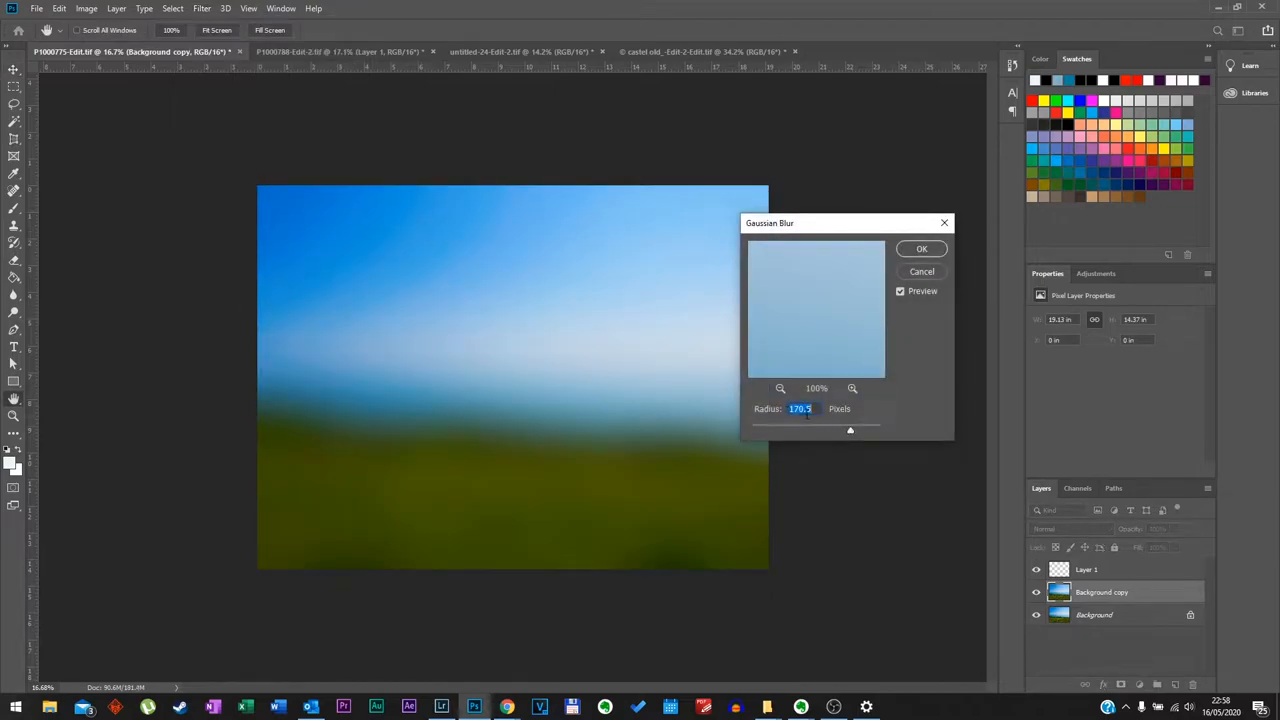
drag(850, 430, 864, 430)
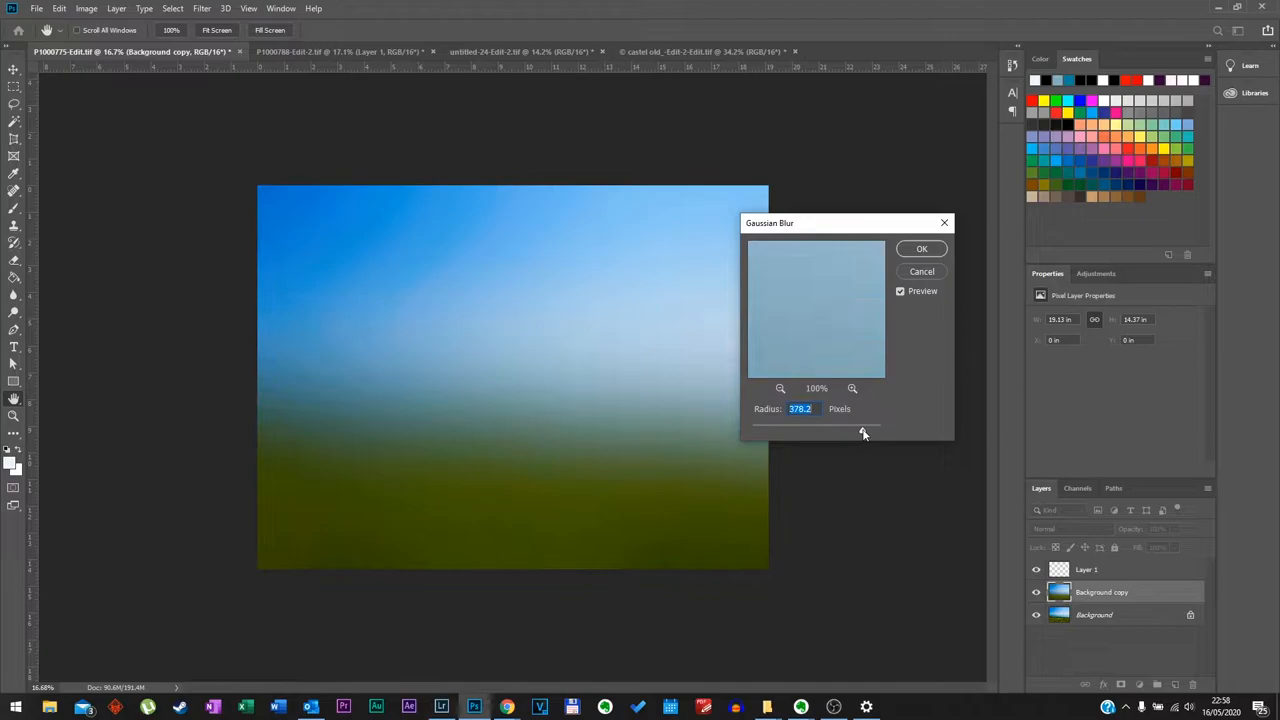
drag(864, 432, 812, 432)
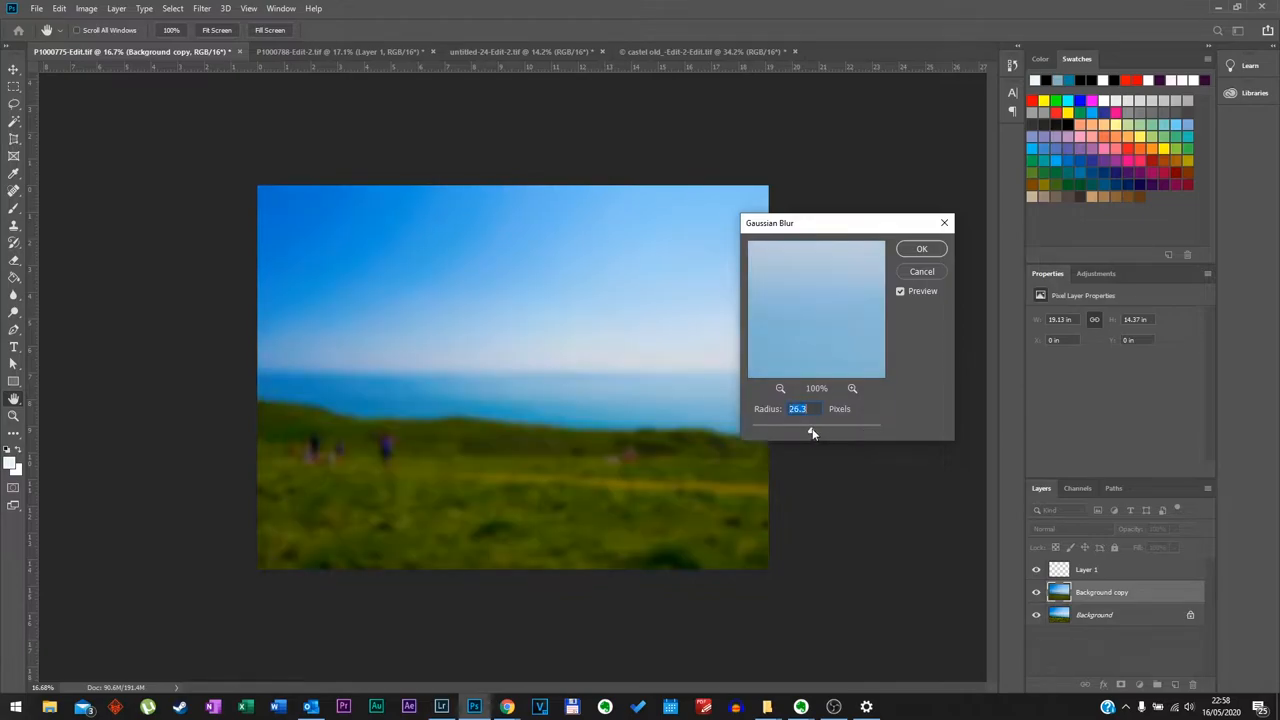
drag(812, 432, 856, 432)
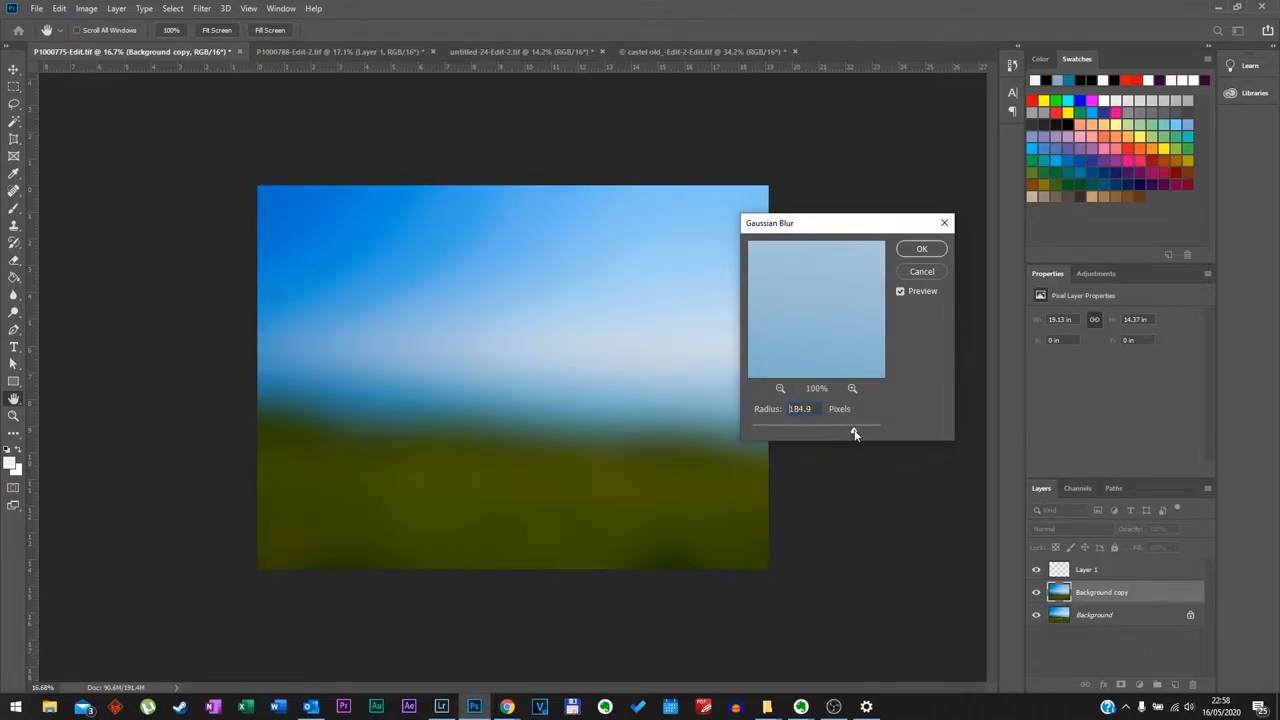
drag(856, 432, 852, 432)
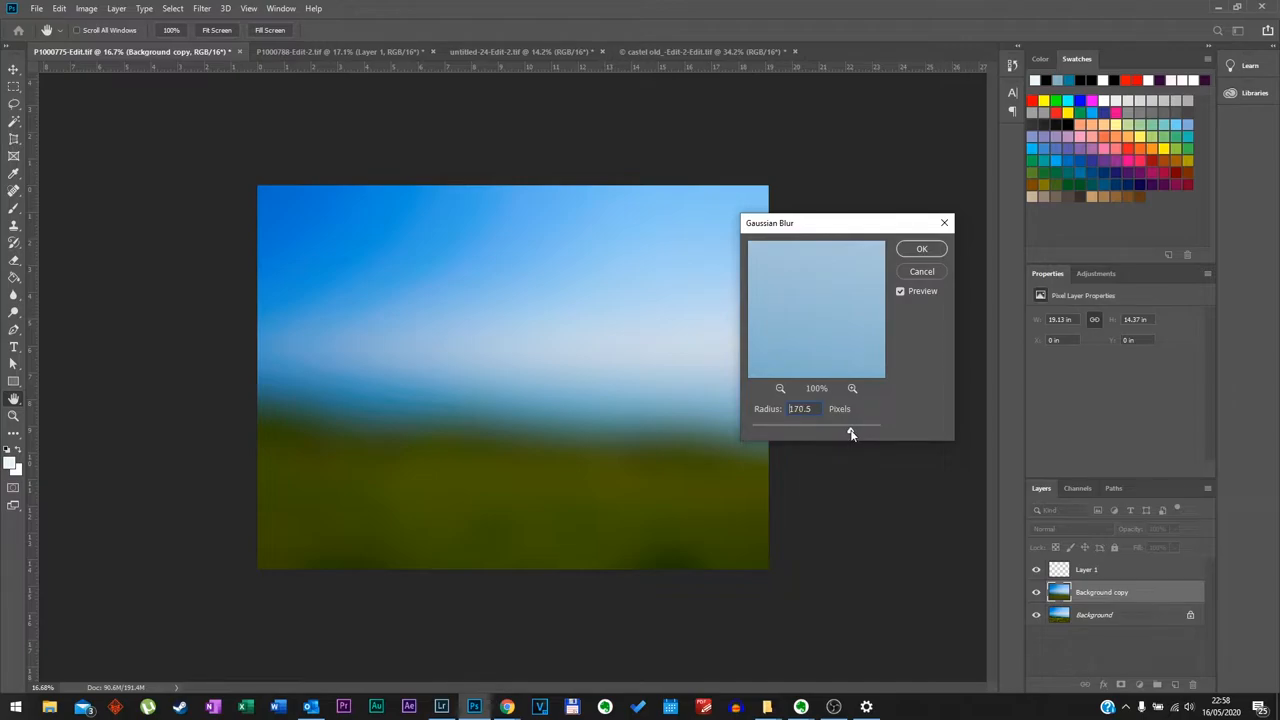
click(920, 248)
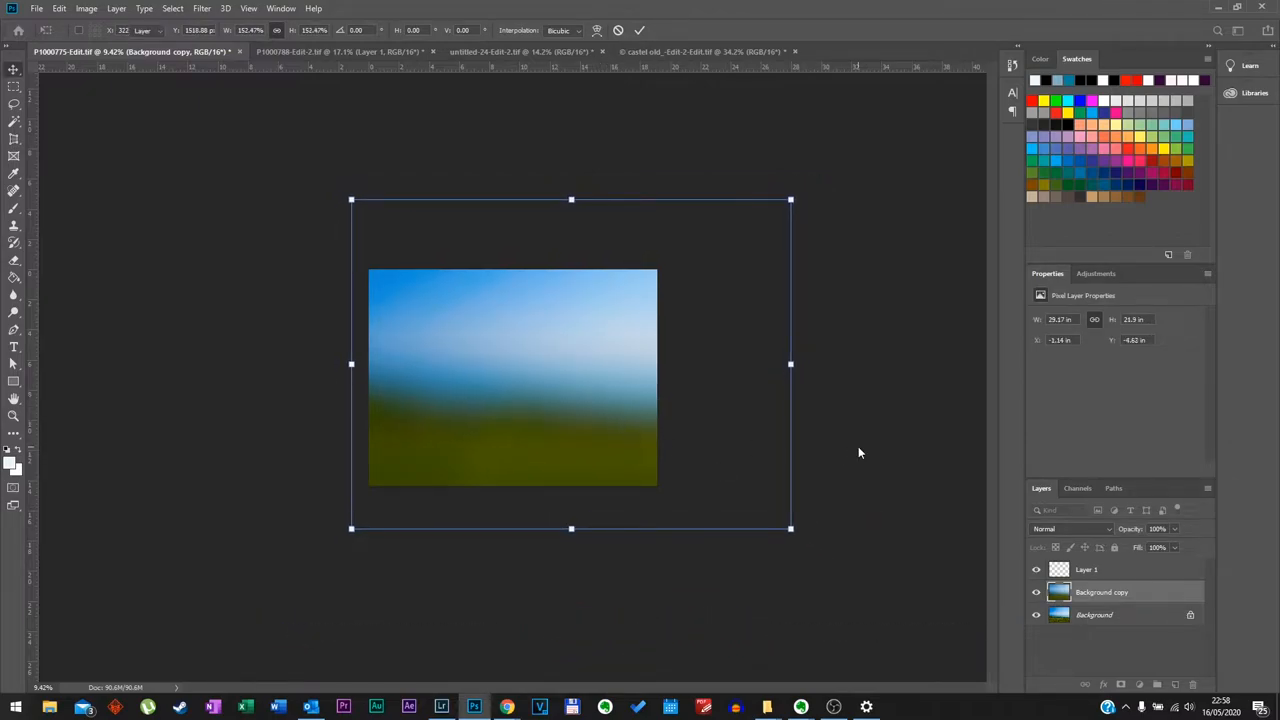
- Commit the enlarged blurred layer so it extends past the canvas edges
click(14, 68)
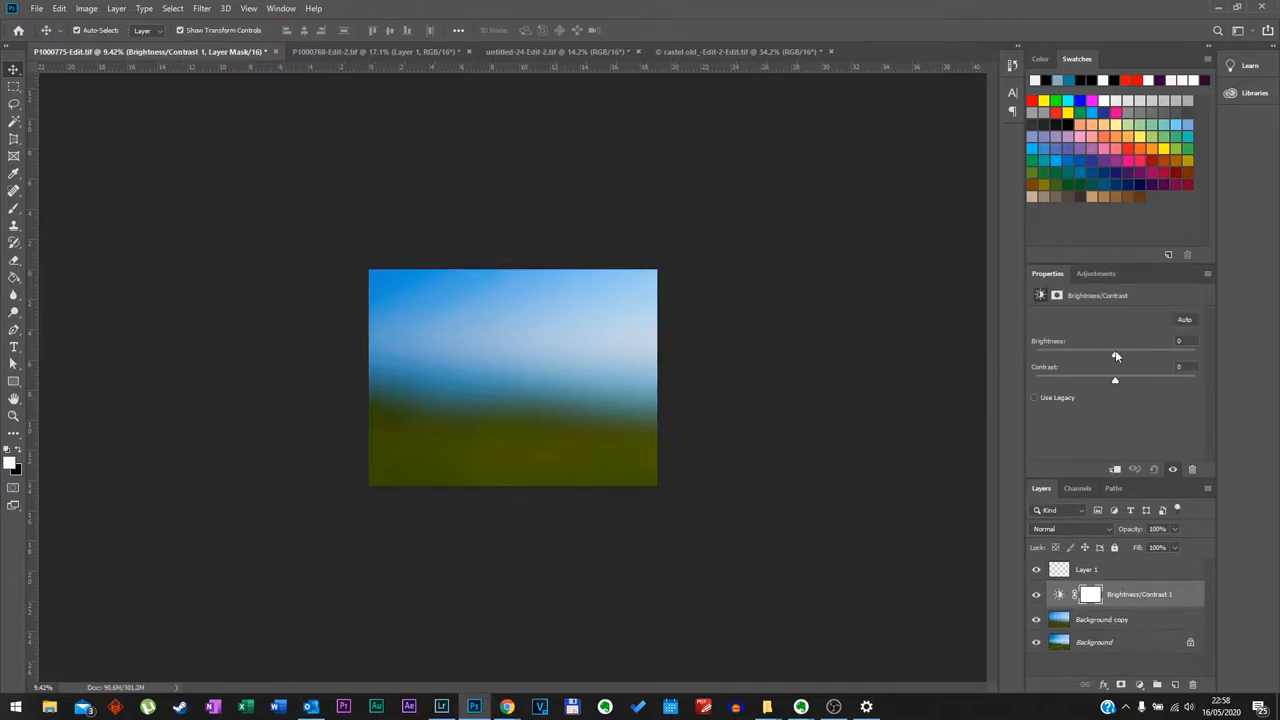
- Give the blurred background a moderate brightness increase and adjusted contrast
drag(1114, 354, 1124, 354)
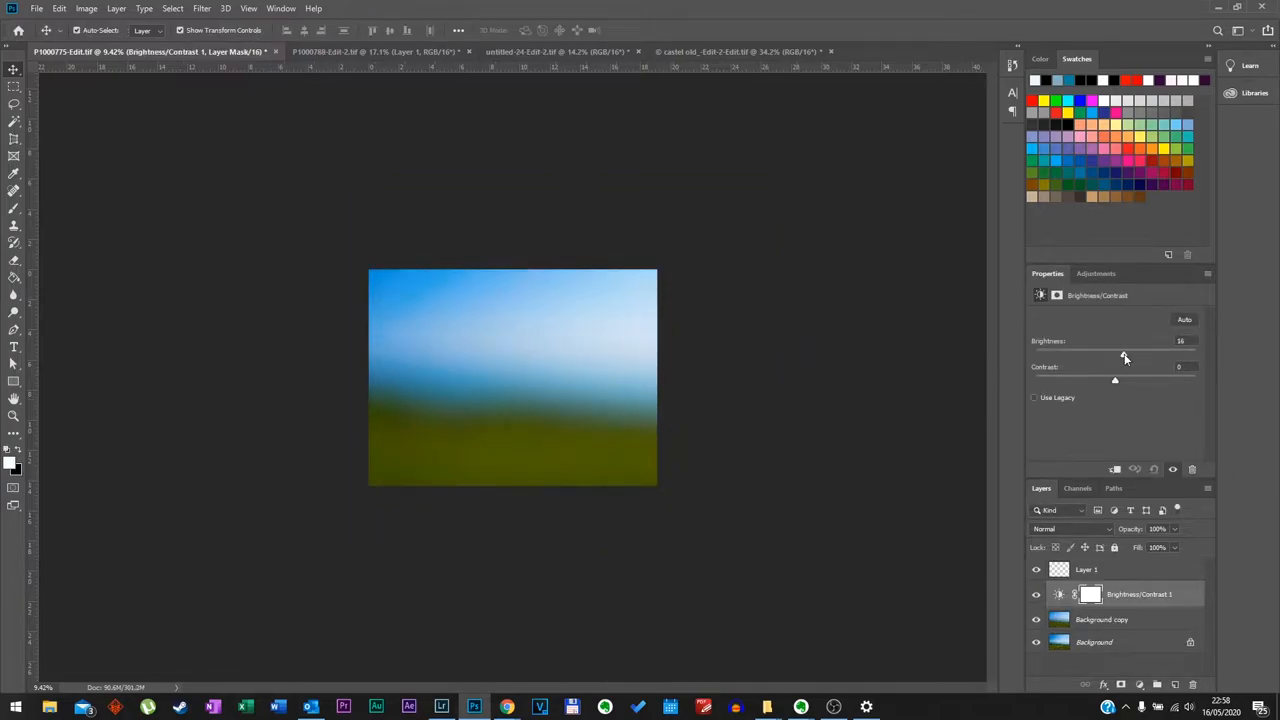
drag(1124, 356, 1114, 356)
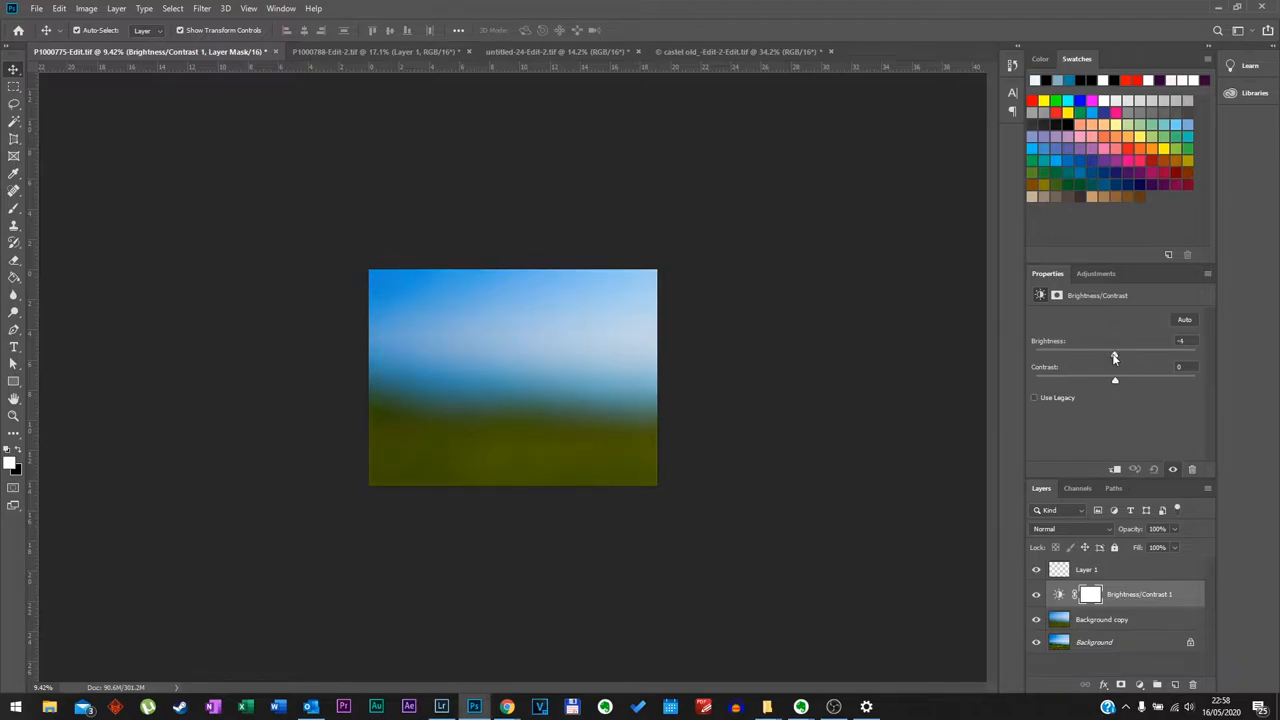
drag(1114, 354, 1128, 354)
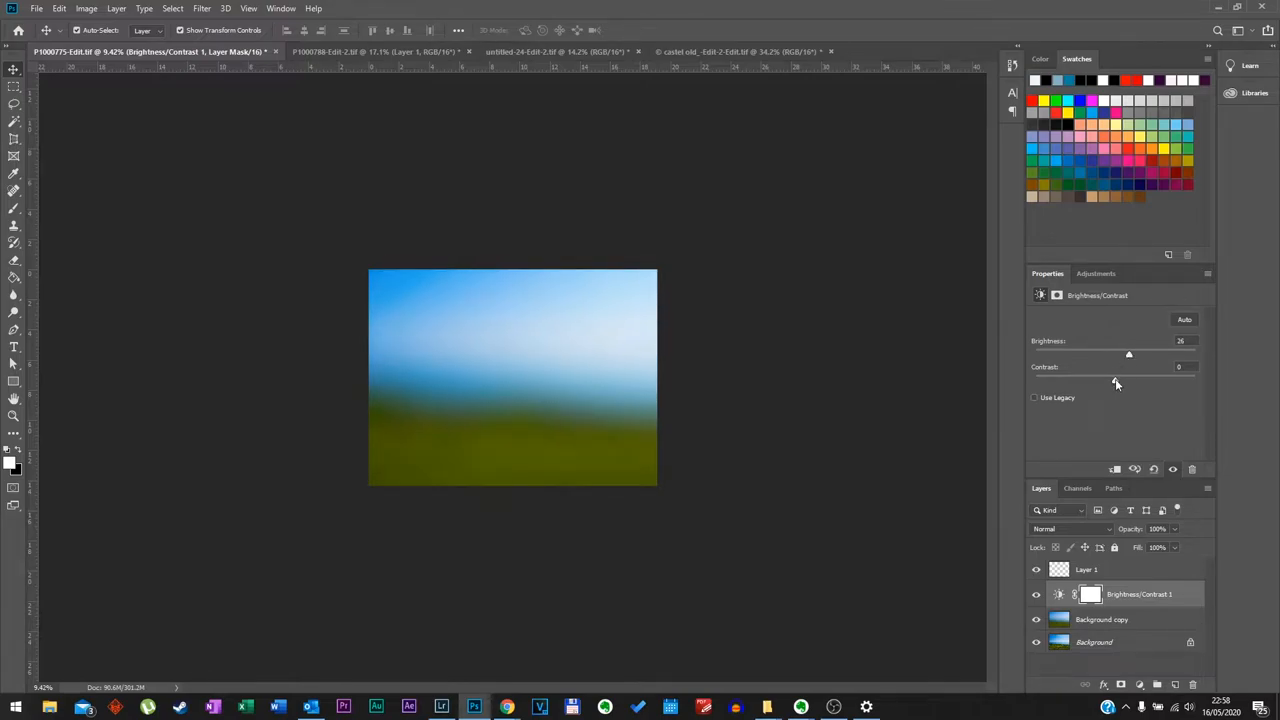
drag(1128, 380, 1136, 380)
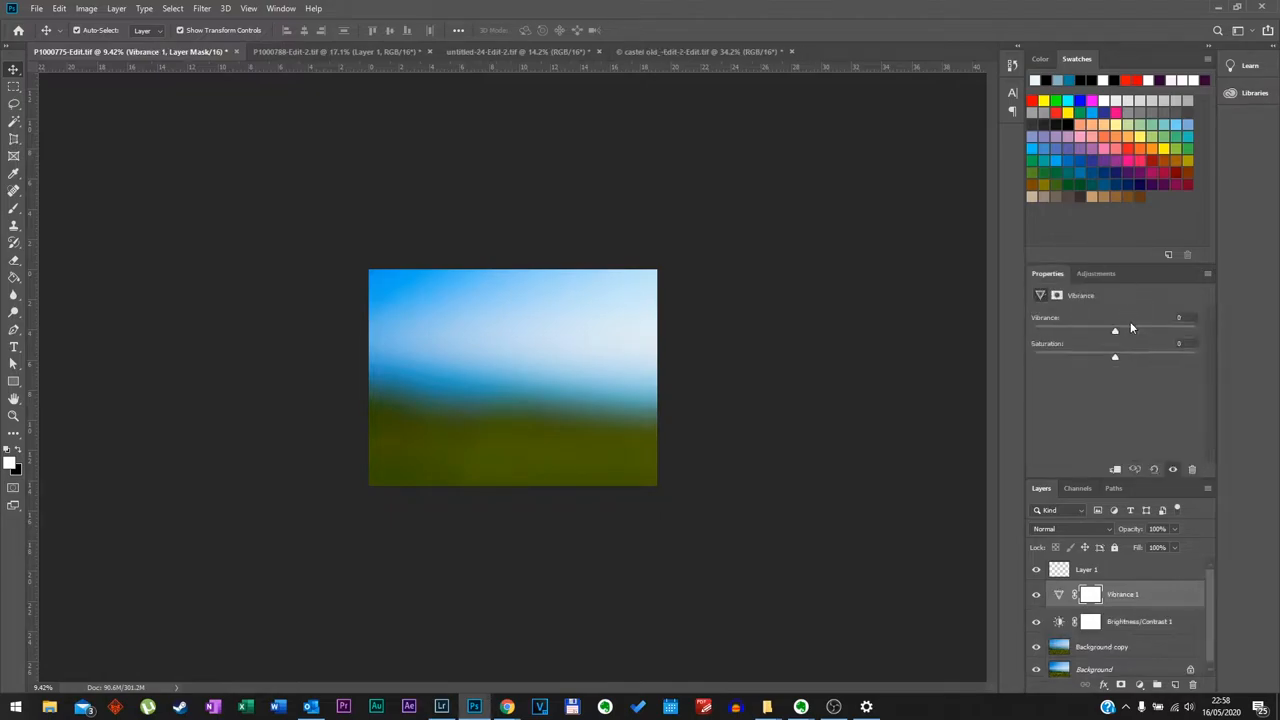
- Raise the Vibrance and Saturation of the blurred background
drag(1114, 332, 1156, 332)
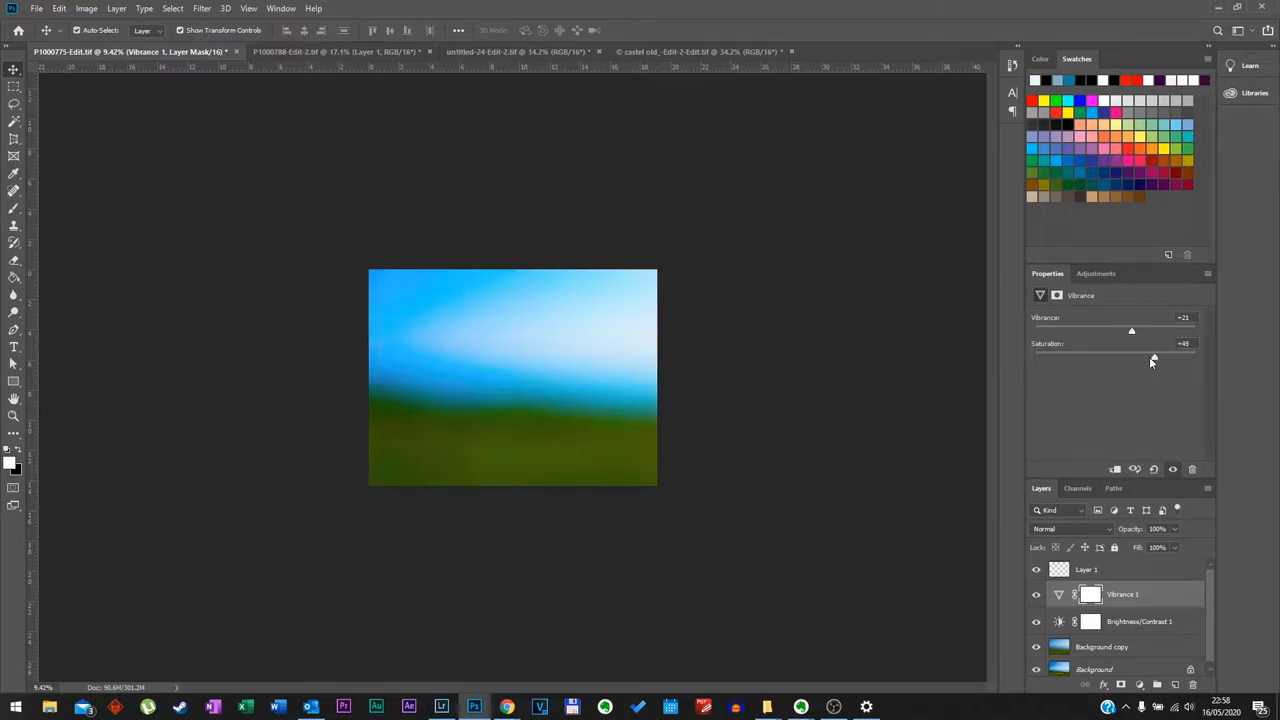
click(1100, 568)
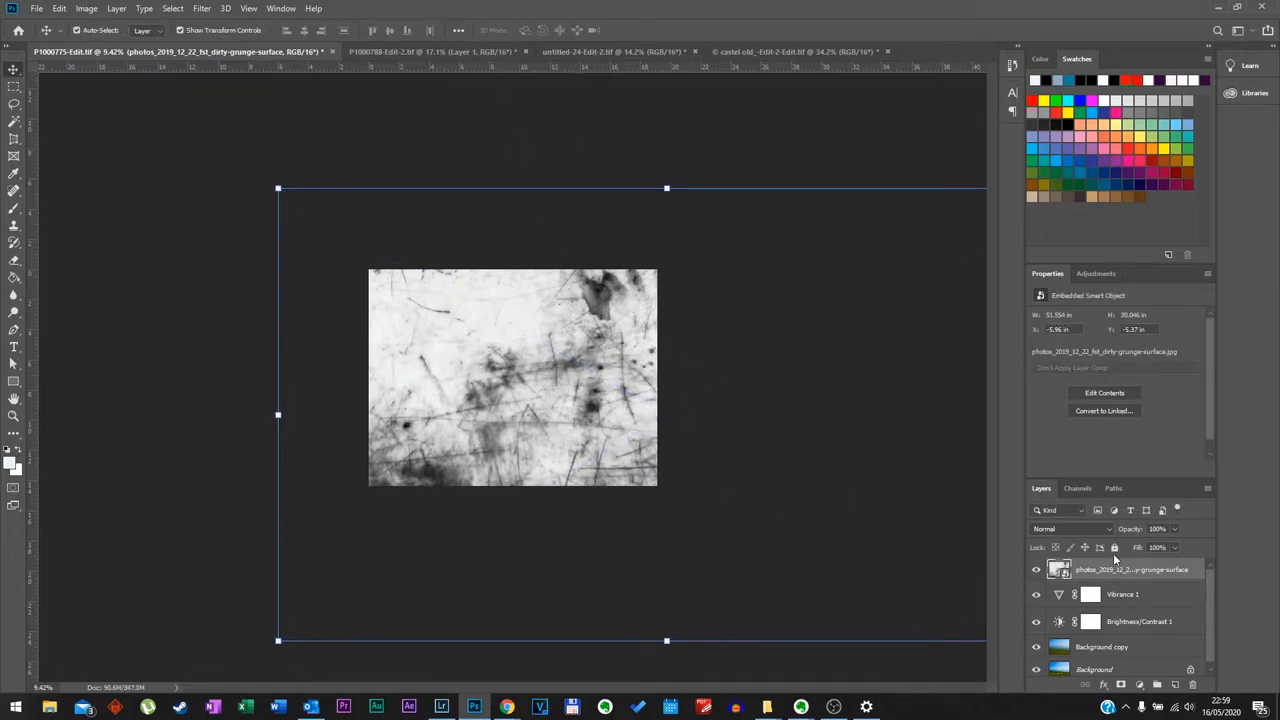
- Blend the placed grunge texture layer in Overlay mode over the blurred background
click(1070, 528)
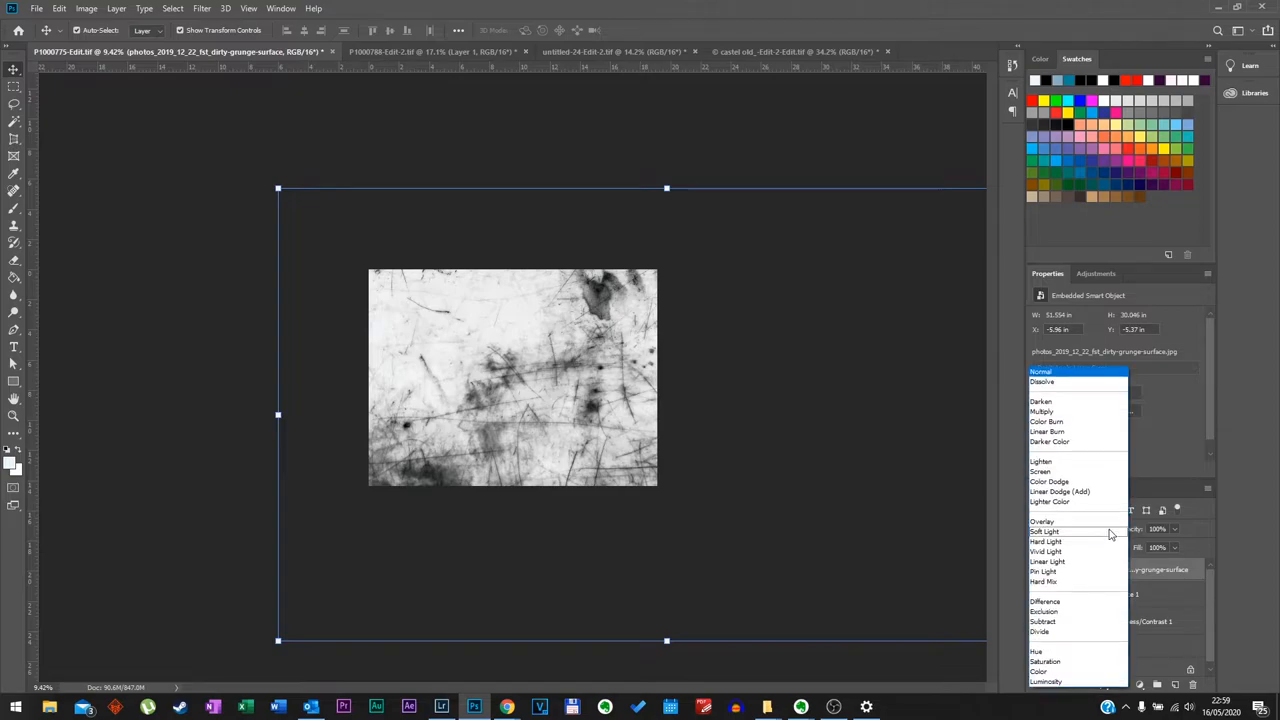
click(1044, 520)
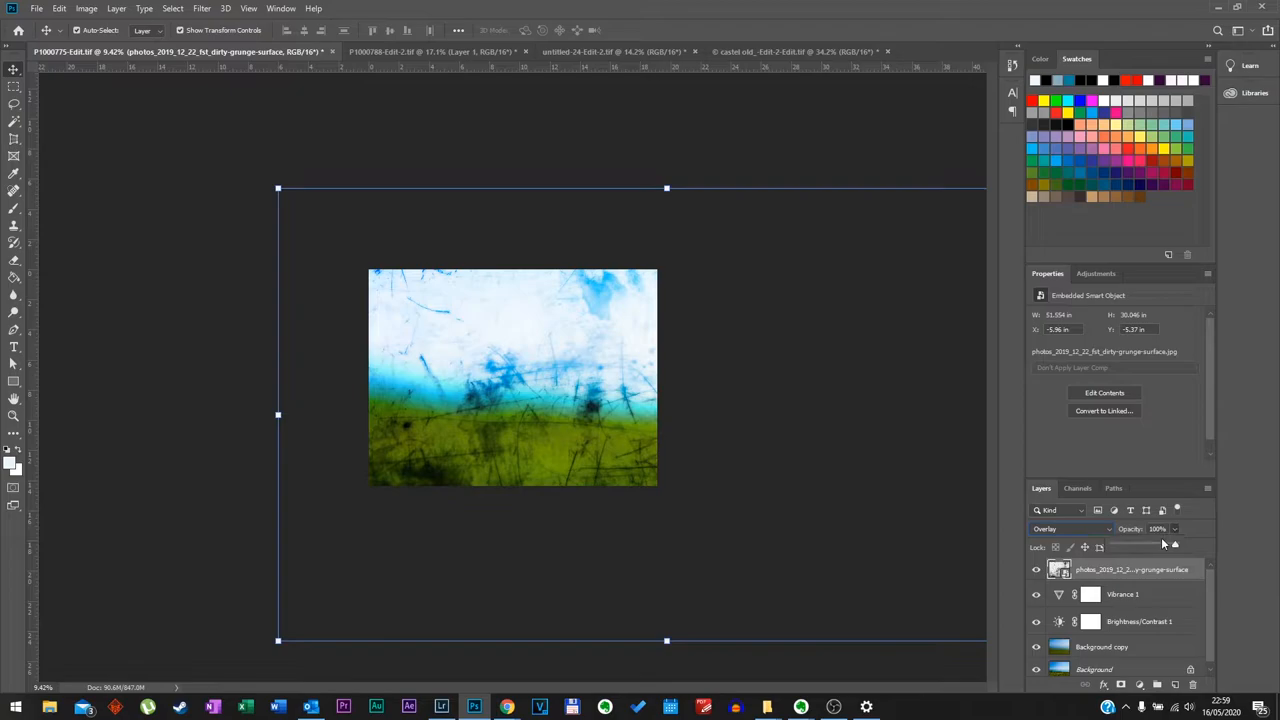
drag(1176, 548, 1132, 548)
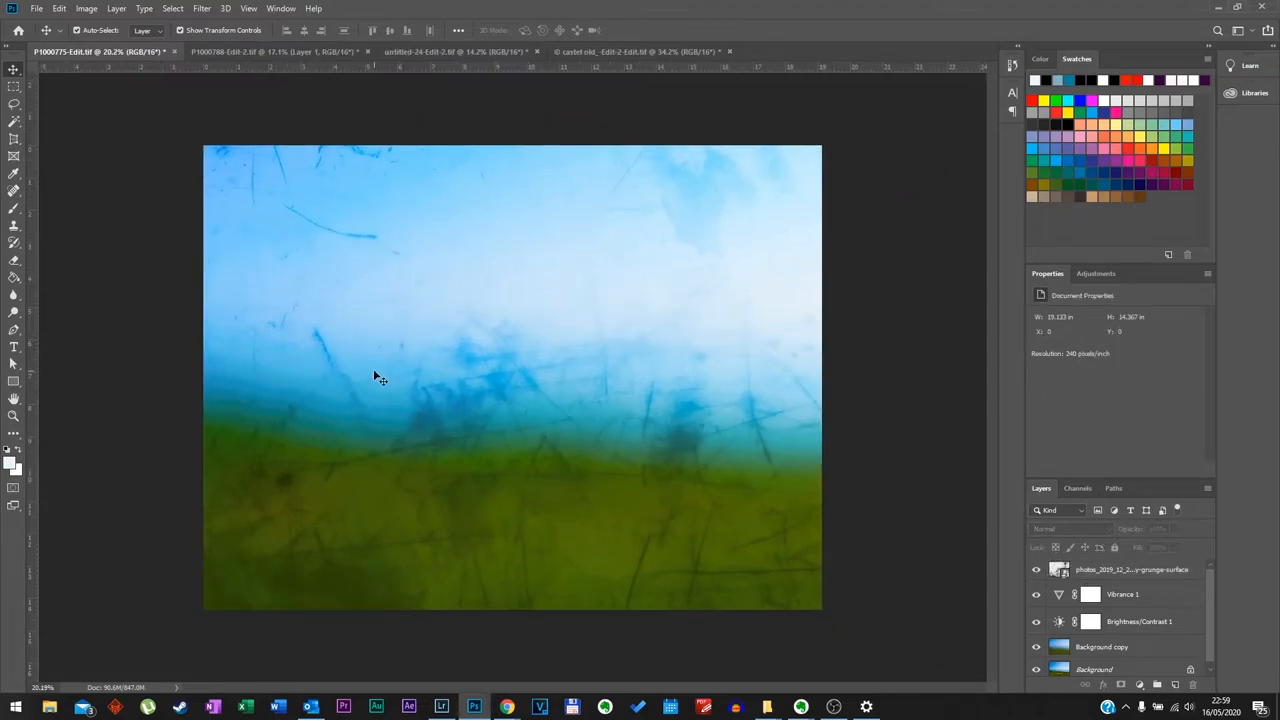
mouse_move(304, 68)
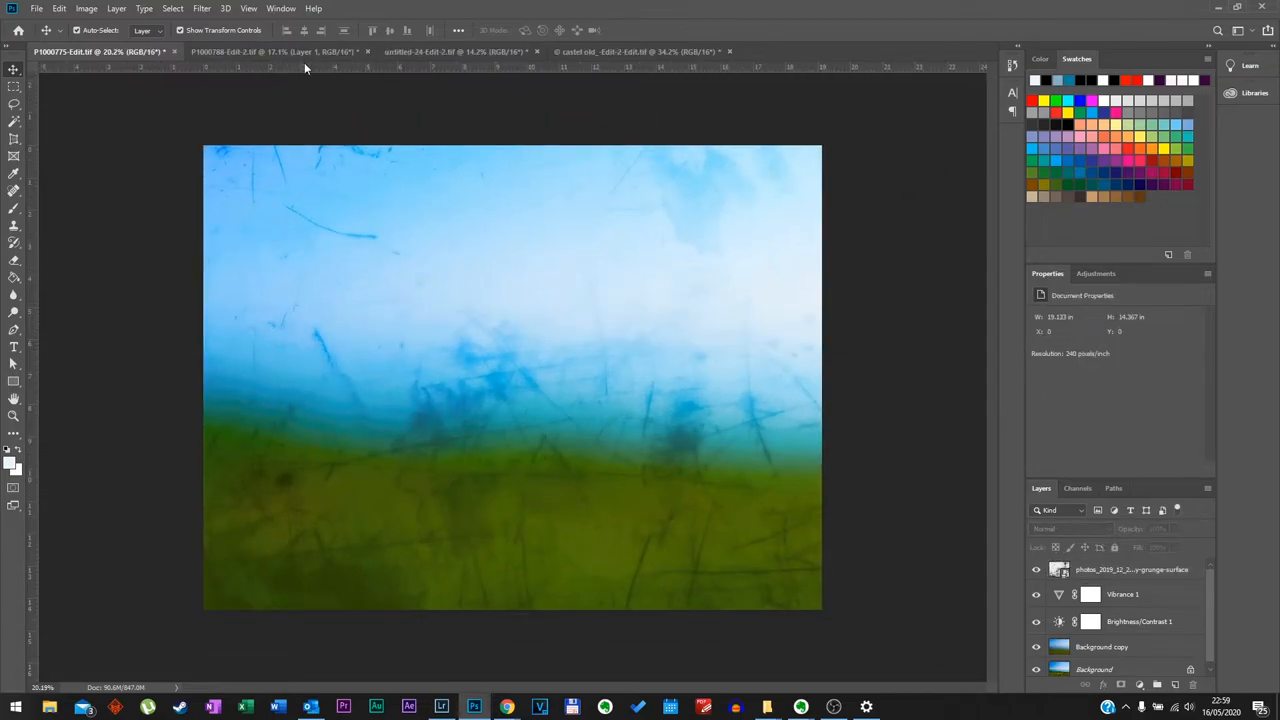
- Switch to the flower macro photo and duplicate its Background layer
click(280, 52)
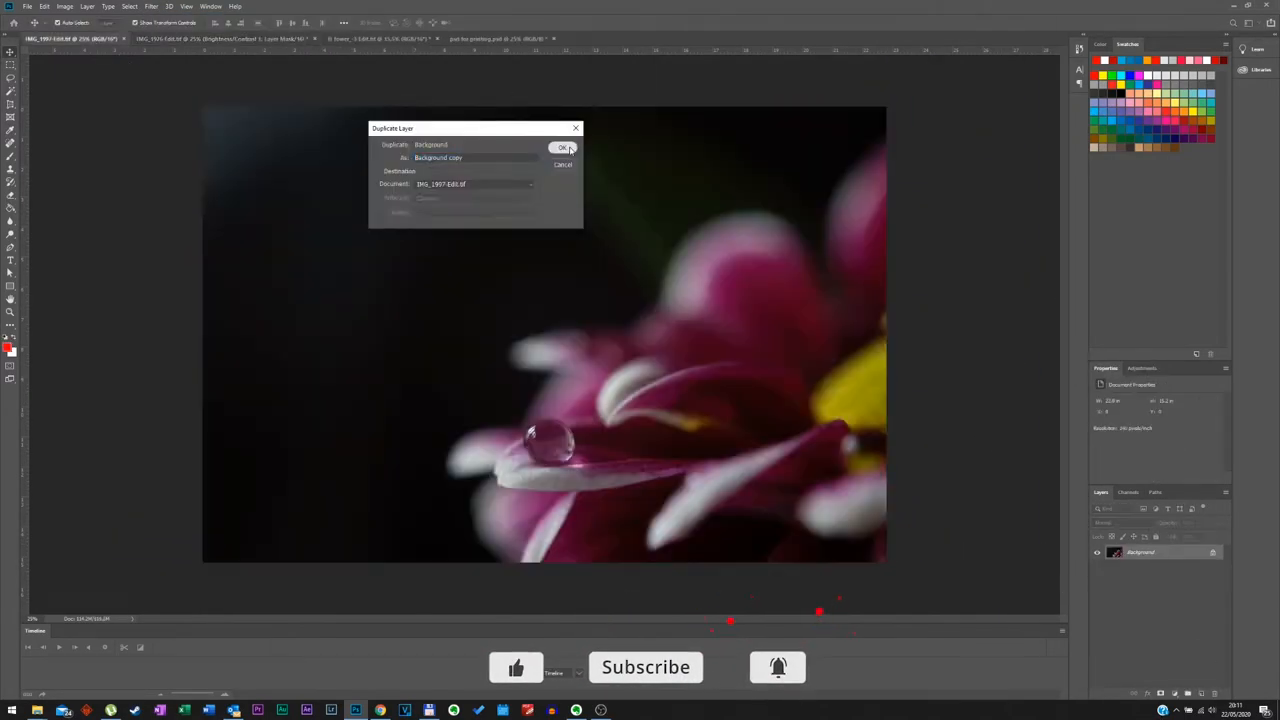
click(562, 148)
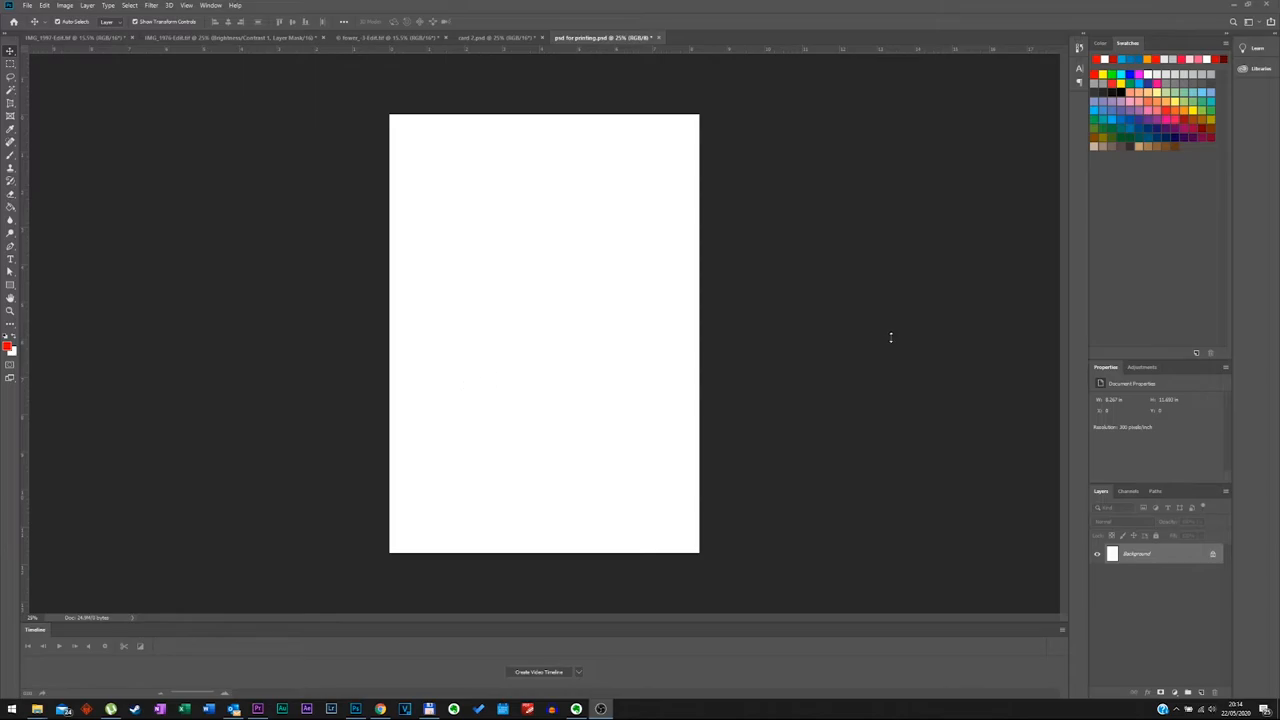
- Place the four blurred card images in a two-by-two grid framed by guides
click(186, 6)
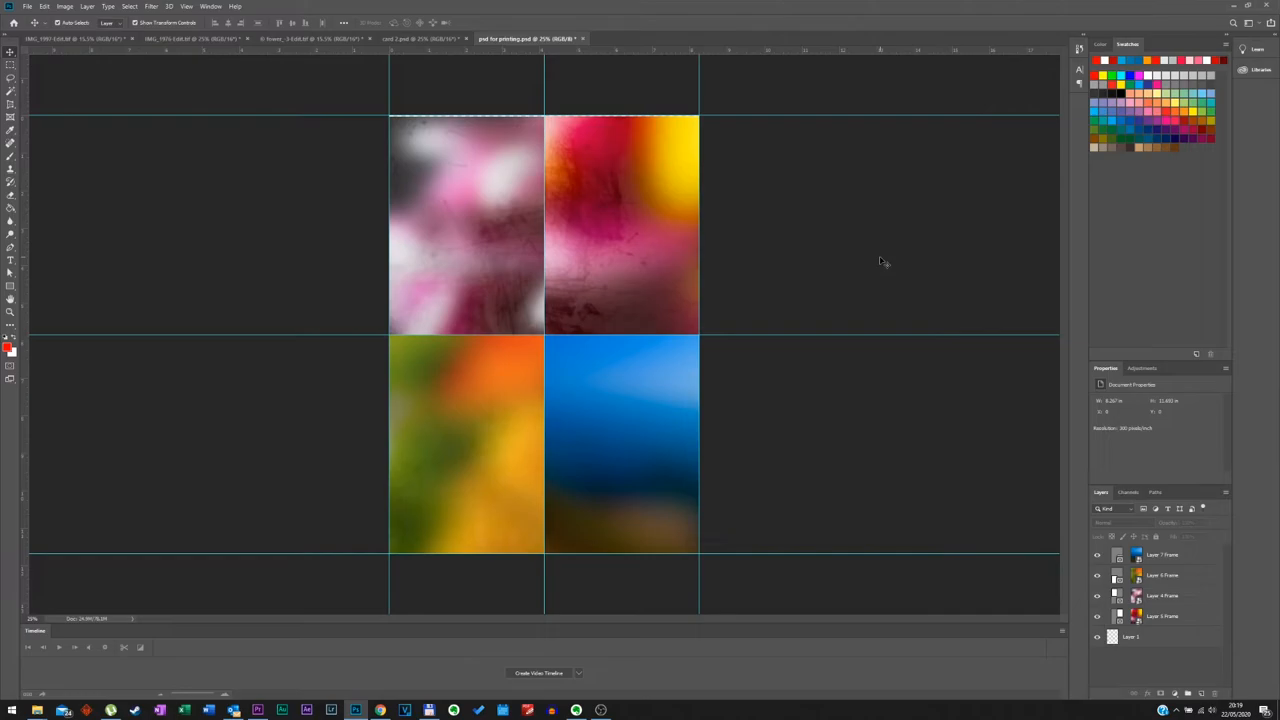
mouse_move(720, 448)
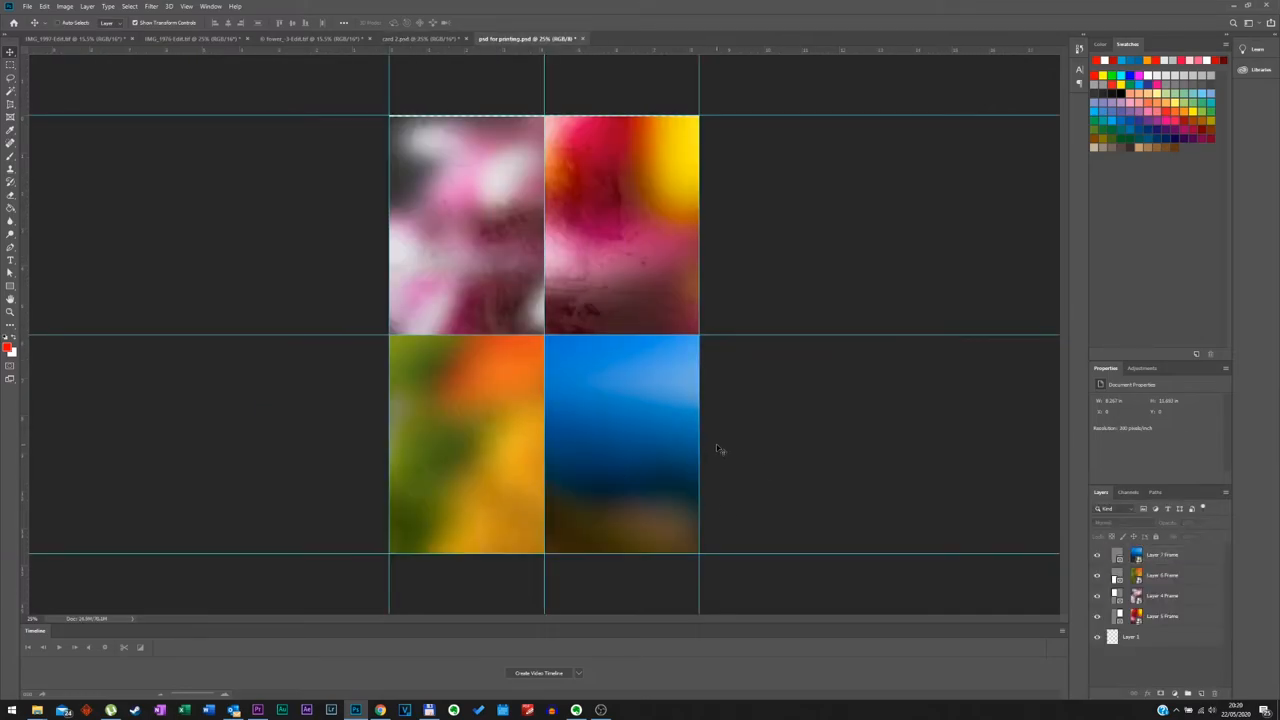
- Set the printer's Print Quality to High and close the print dialog without printing
key(ctrl+p)
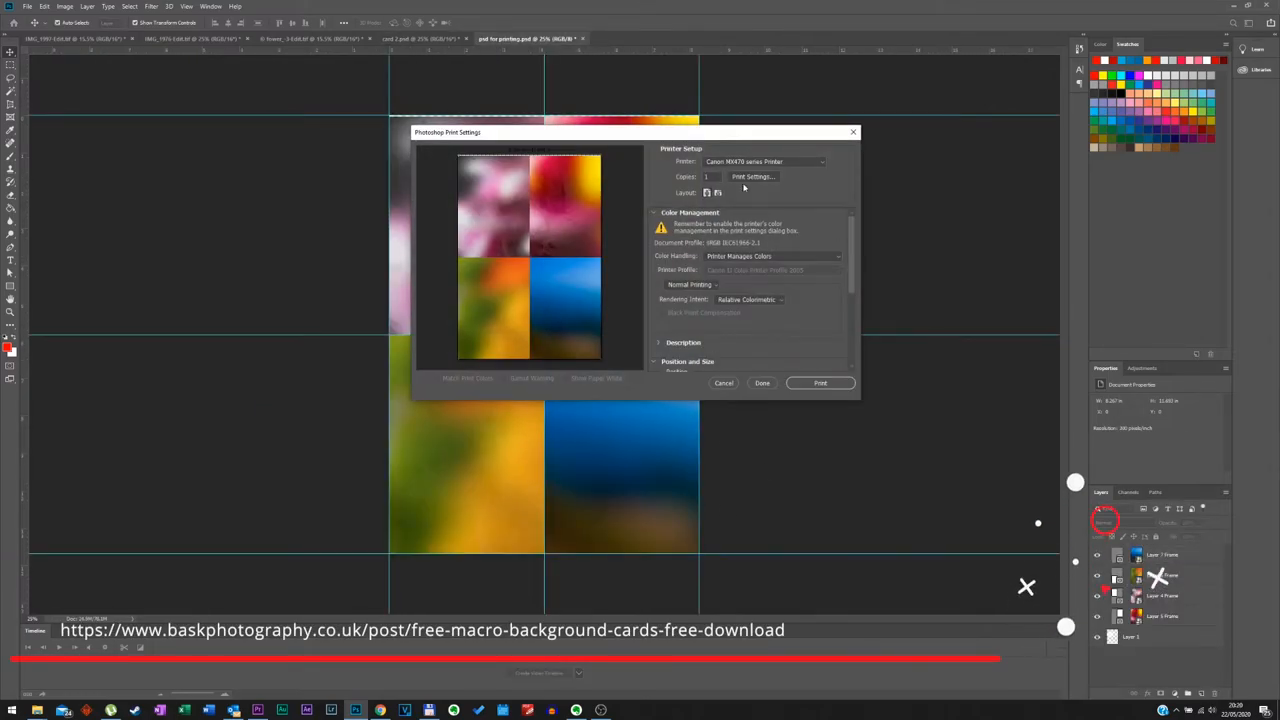
click(752, 176)
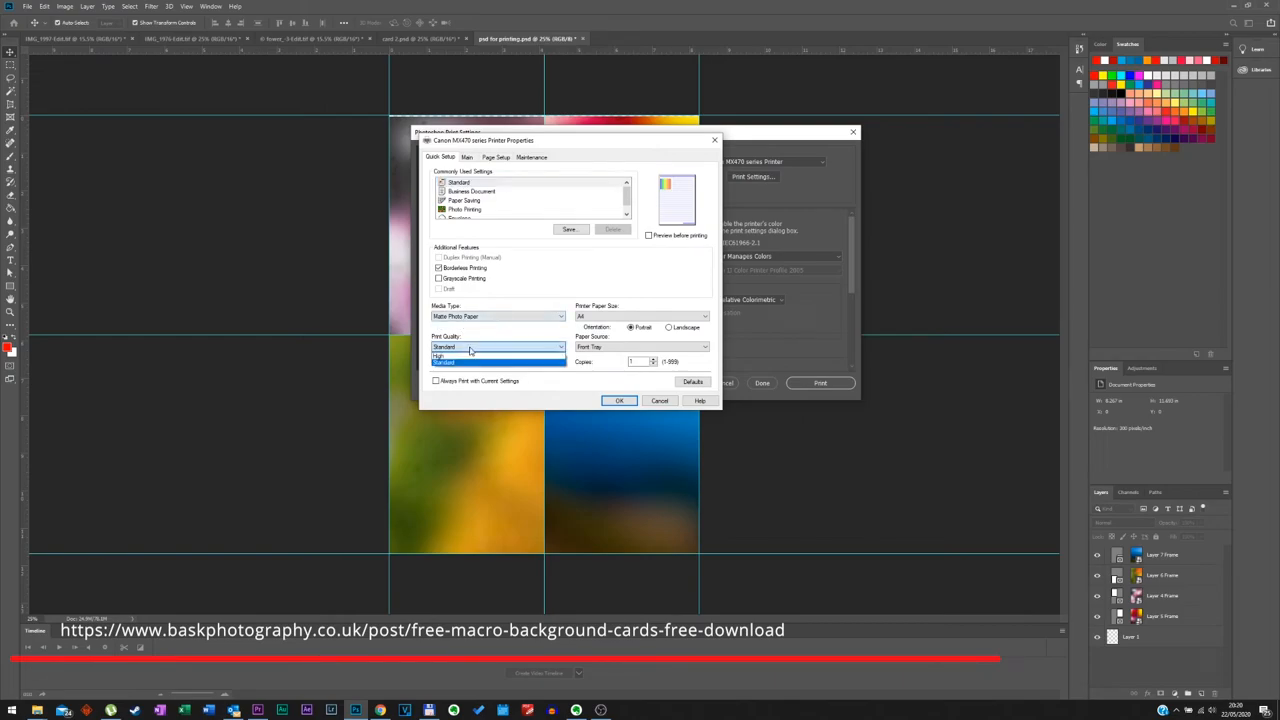
click(440, 356)
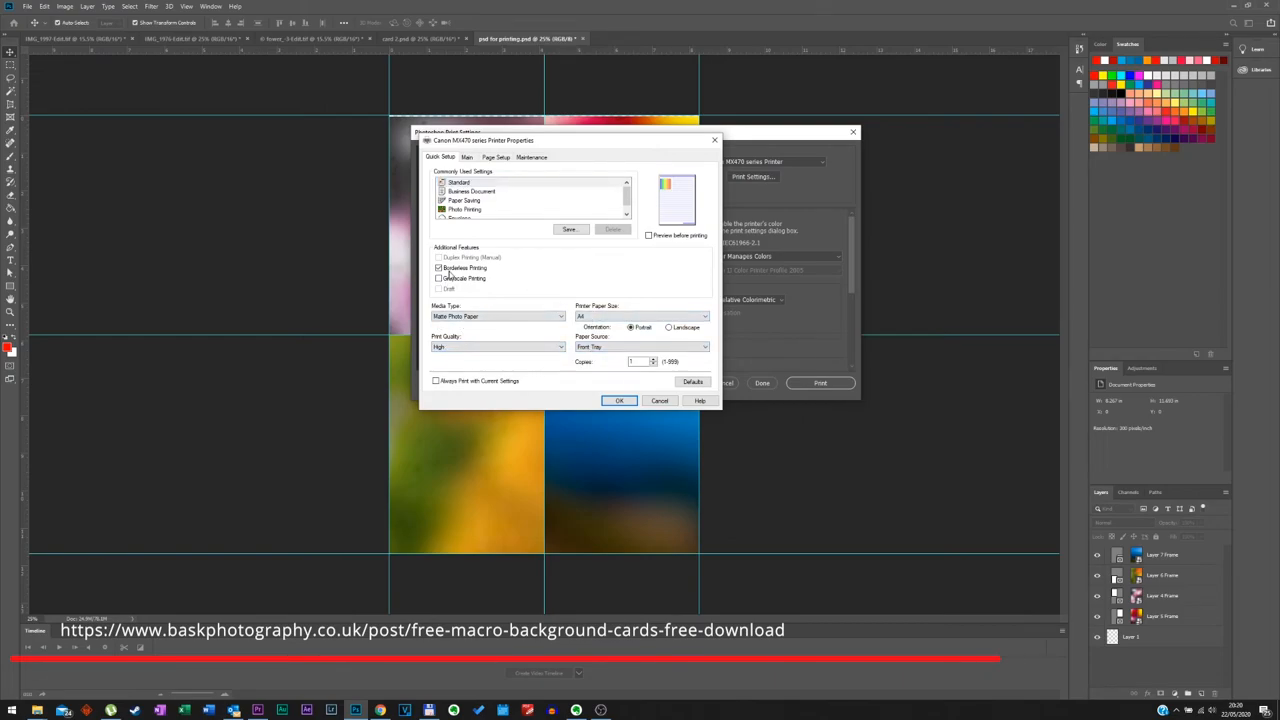
click(618, 400)
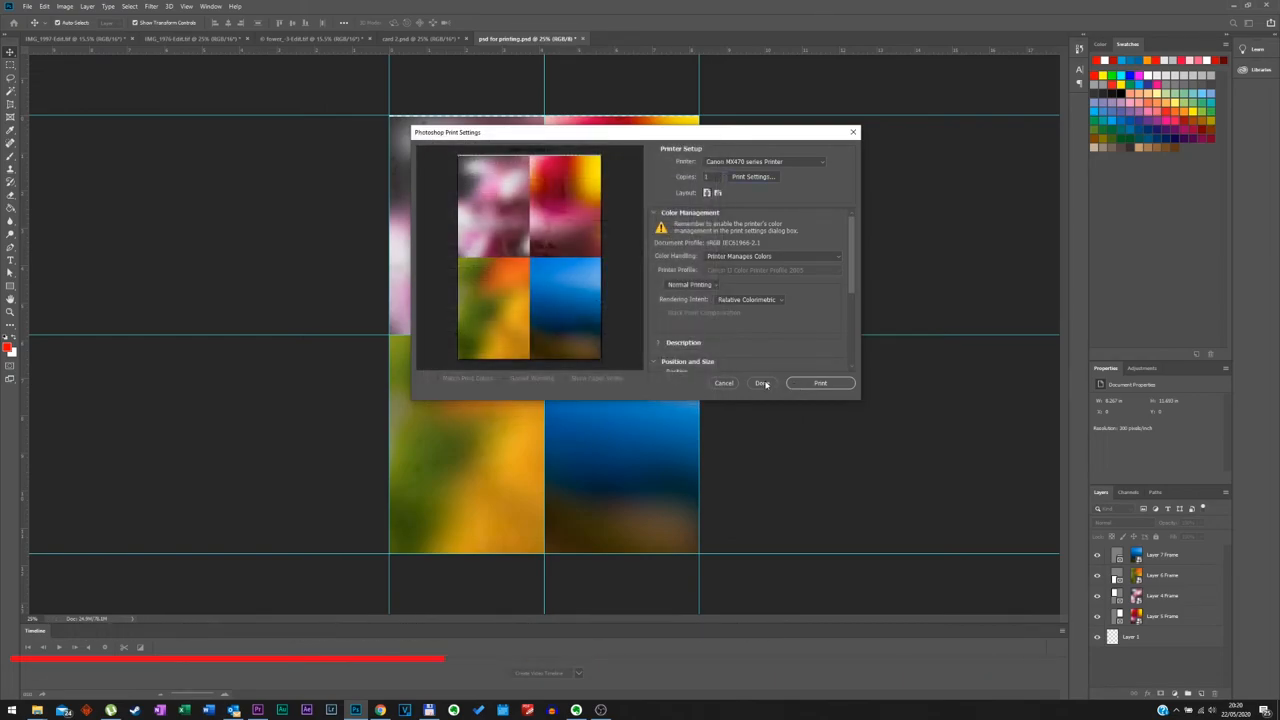
click(762, 384)
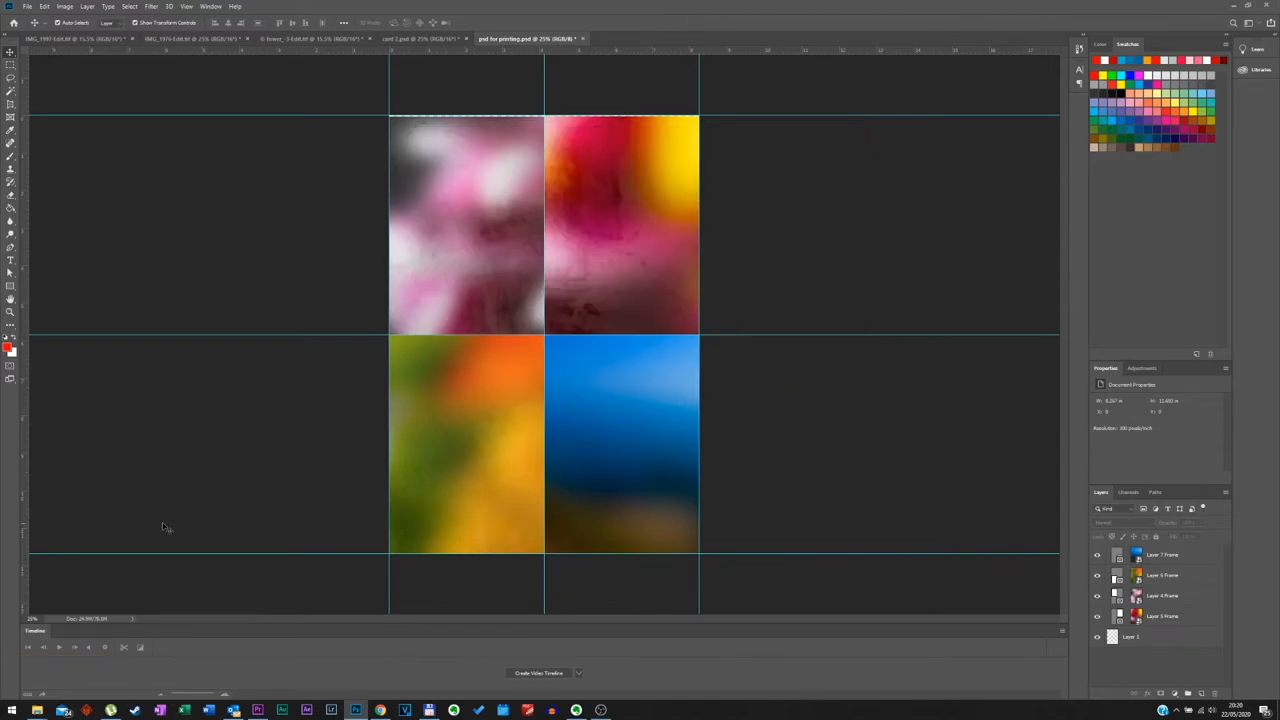